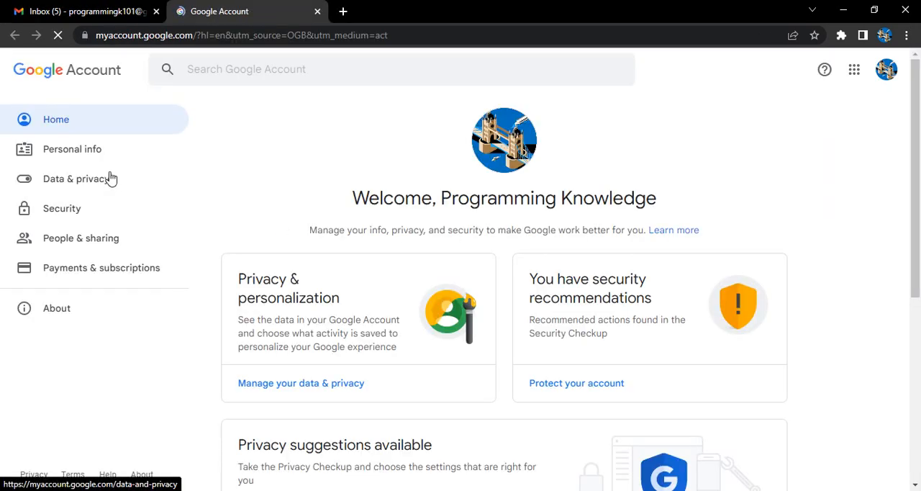
# - Open Personal info from the sidebar and scroll down to the basic profile details
pyautogui.click(72, 149)
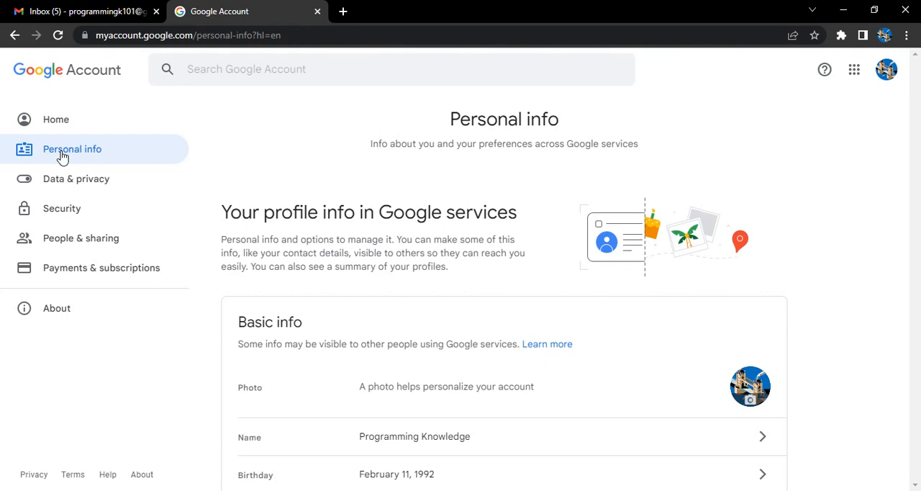
pyautogui.scroll(-3)
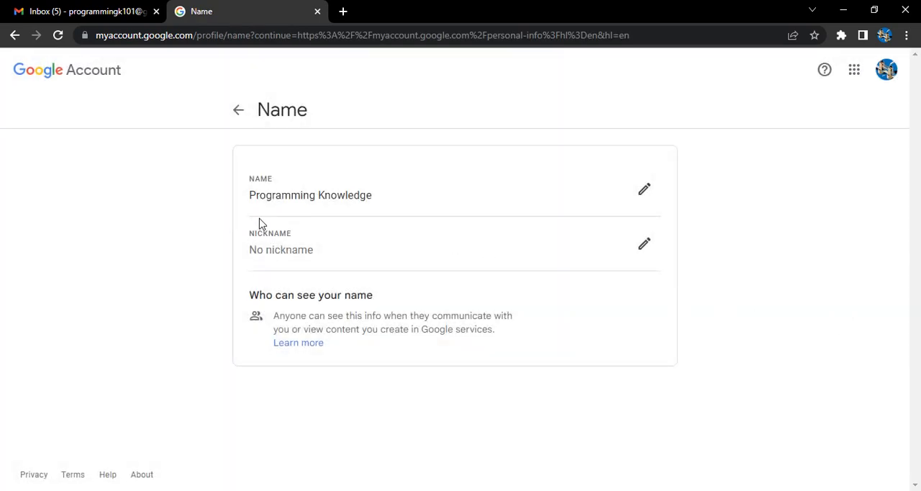
pyautogui.moveTo(294, 182)
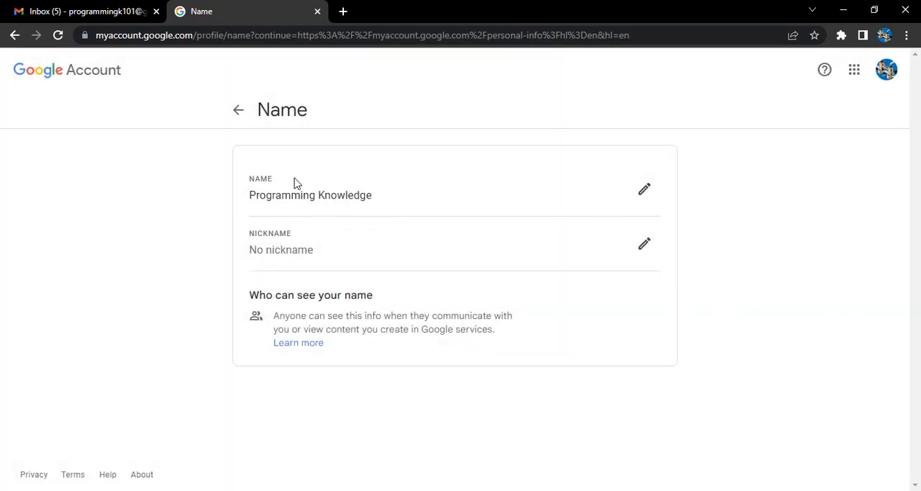
# - Open the Name row under Basic info and begin editing the name
pyautogui.click(643, 189)
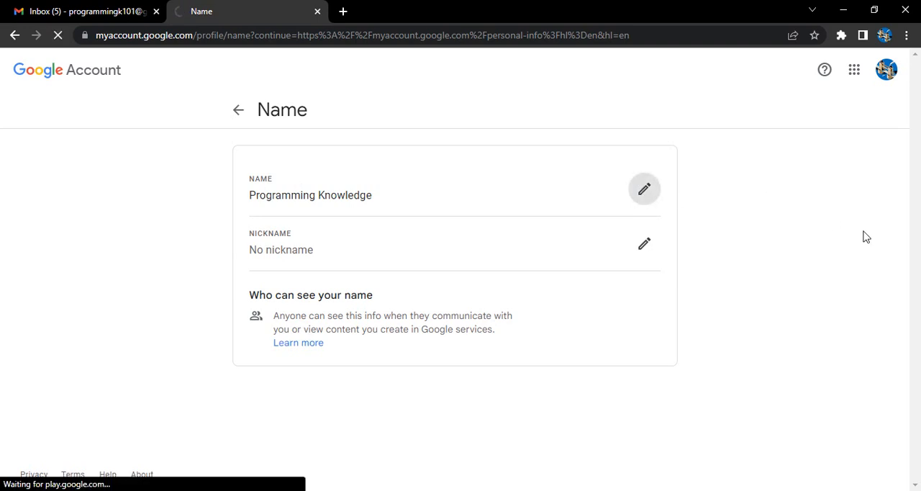
pyautogui.click(643, 188)
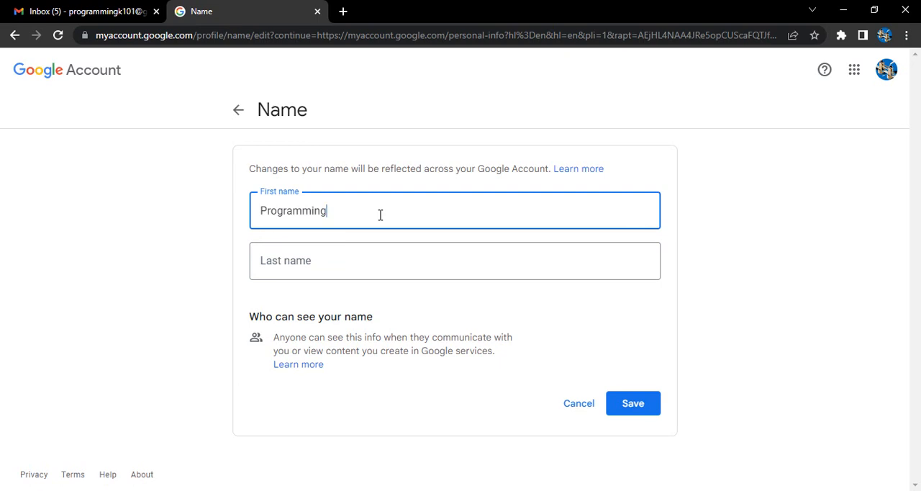
# - Set first name to 'ProgrammingKnowledge', last name to 'Channel', and save
pyautogui.write('Knowledge')
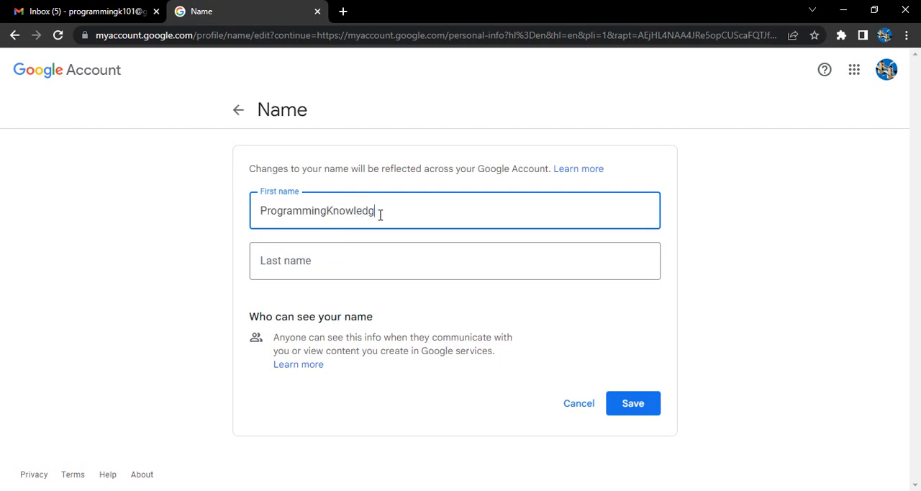
pyautogui.click(454, 260)
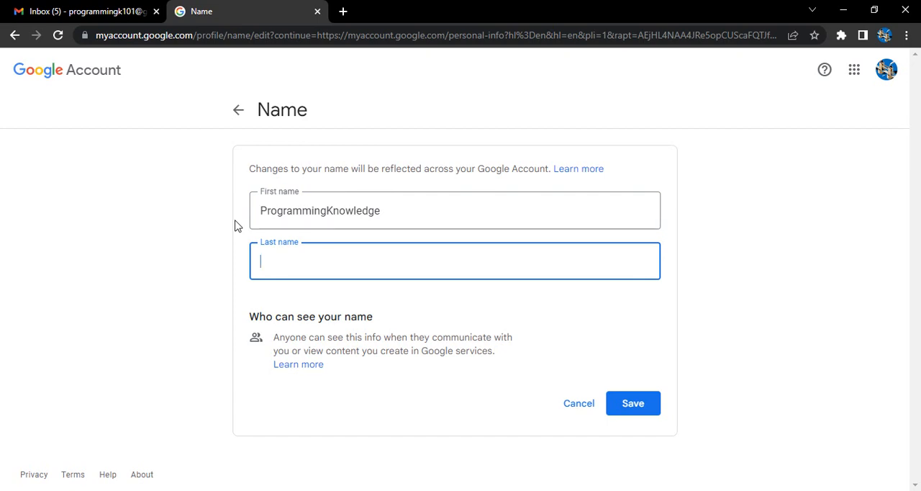
pyautogui.write('Cha')
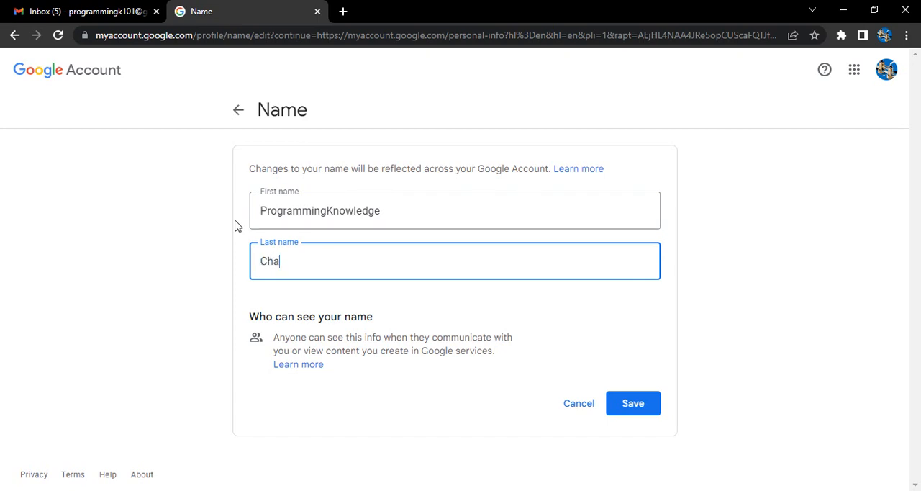
pyautogui.write('nnel')
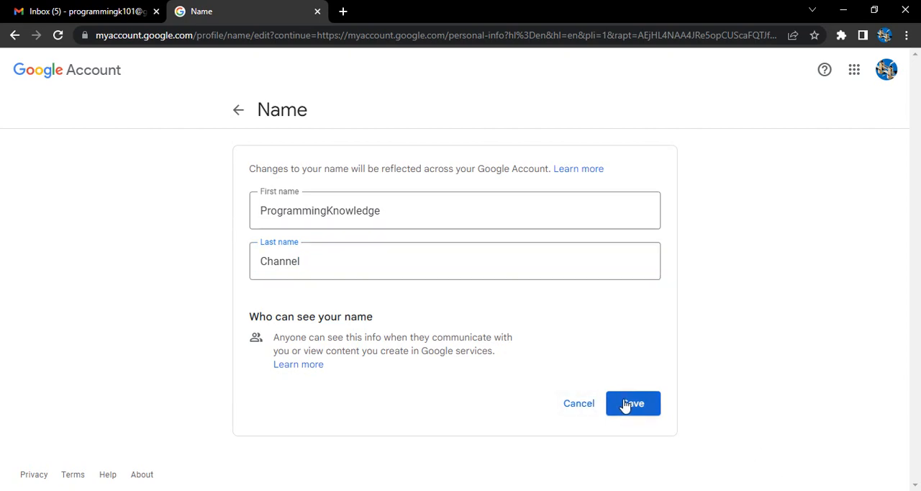
pyautogui.click(633, 403)
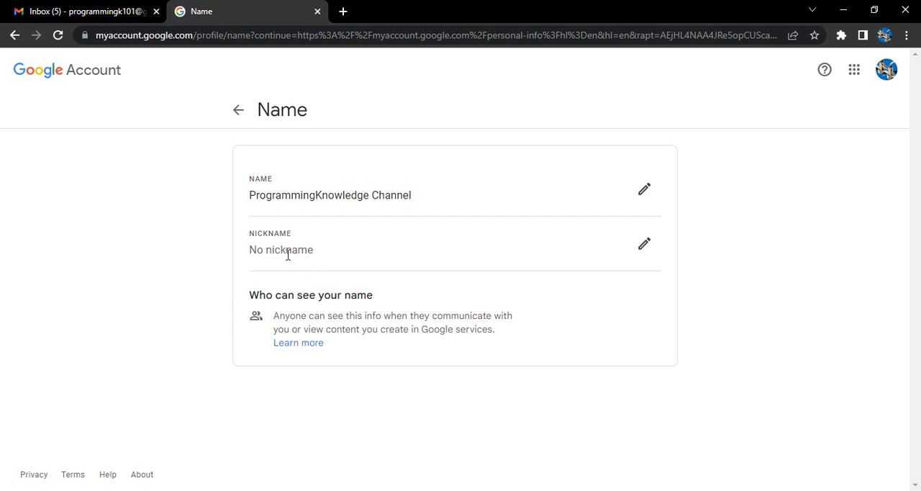
pyautogui.moveTo(442, 375)
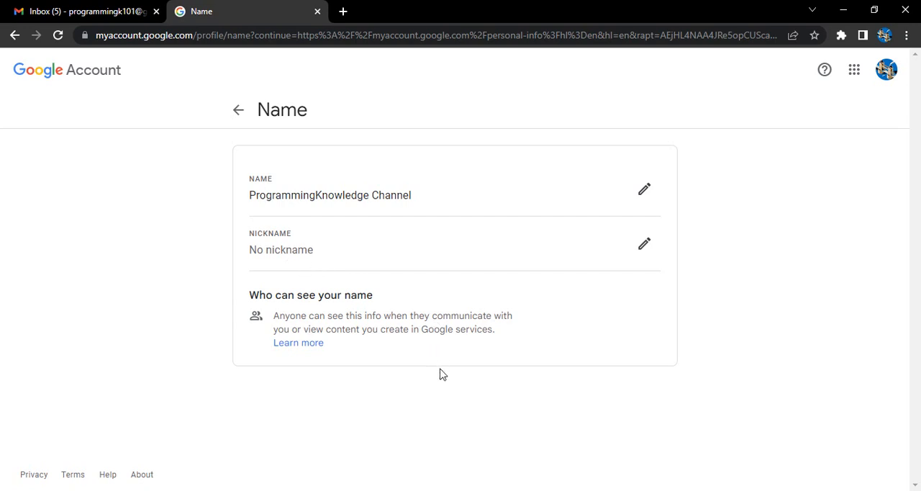